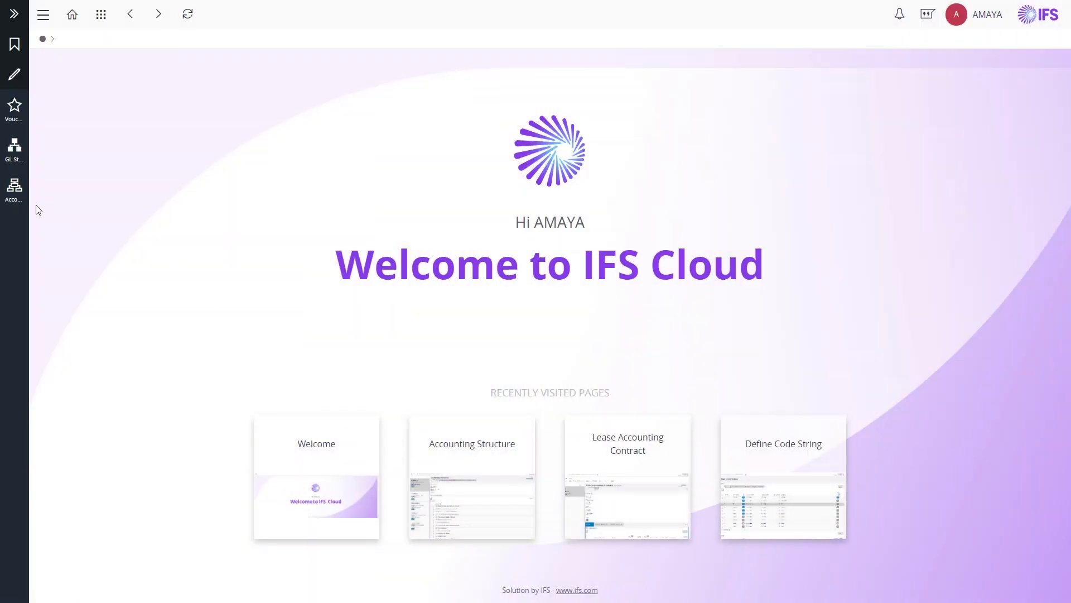
mouse_move(14, 188)
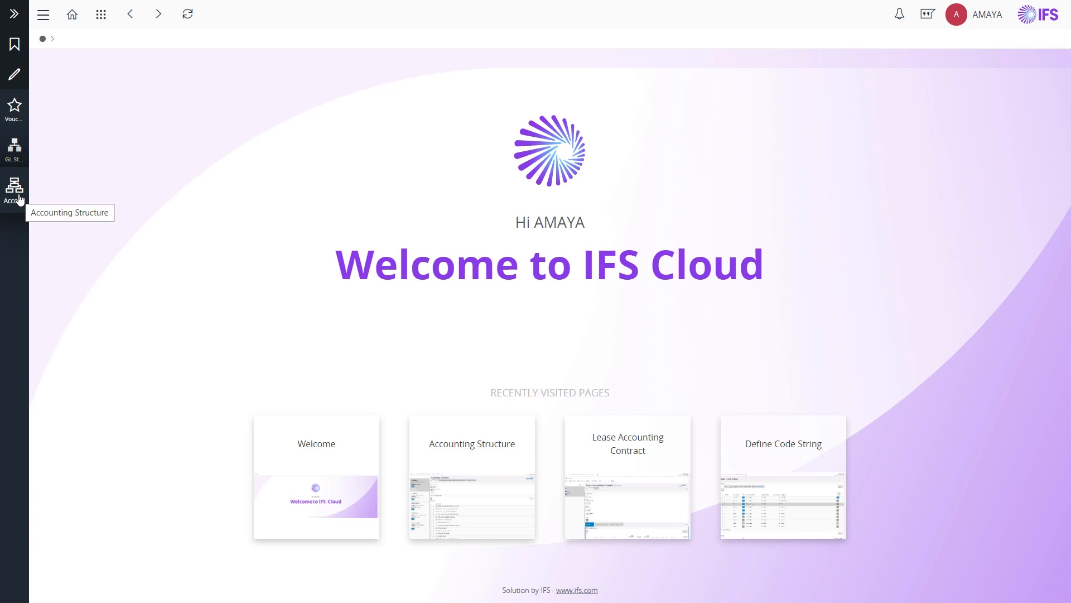
Go to the Accounting Structure page from the sidebar favourite.
click(14, 188)
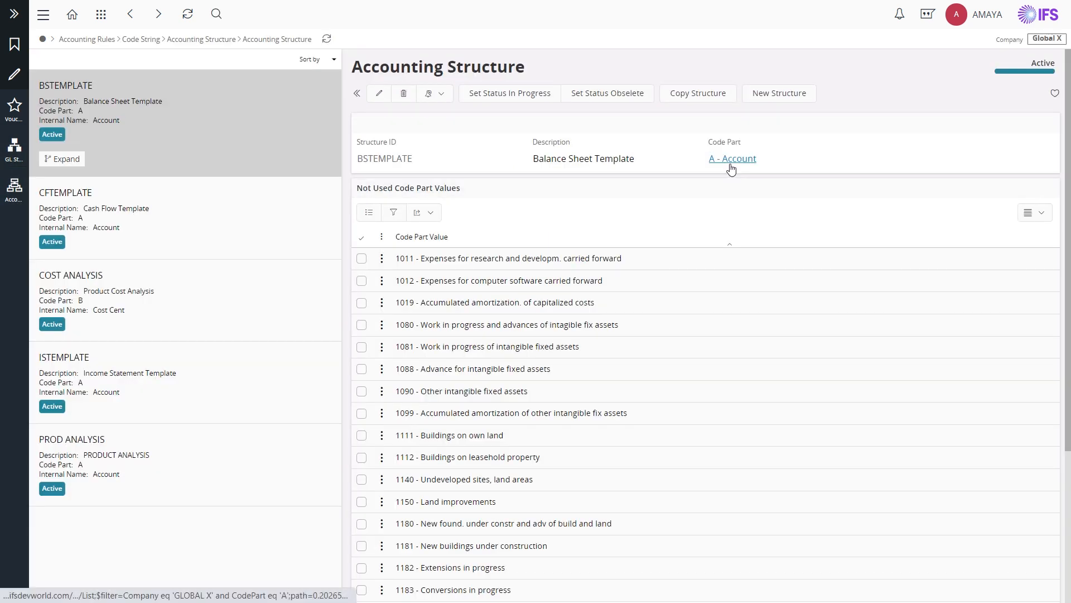
mouse_move(731, 162)
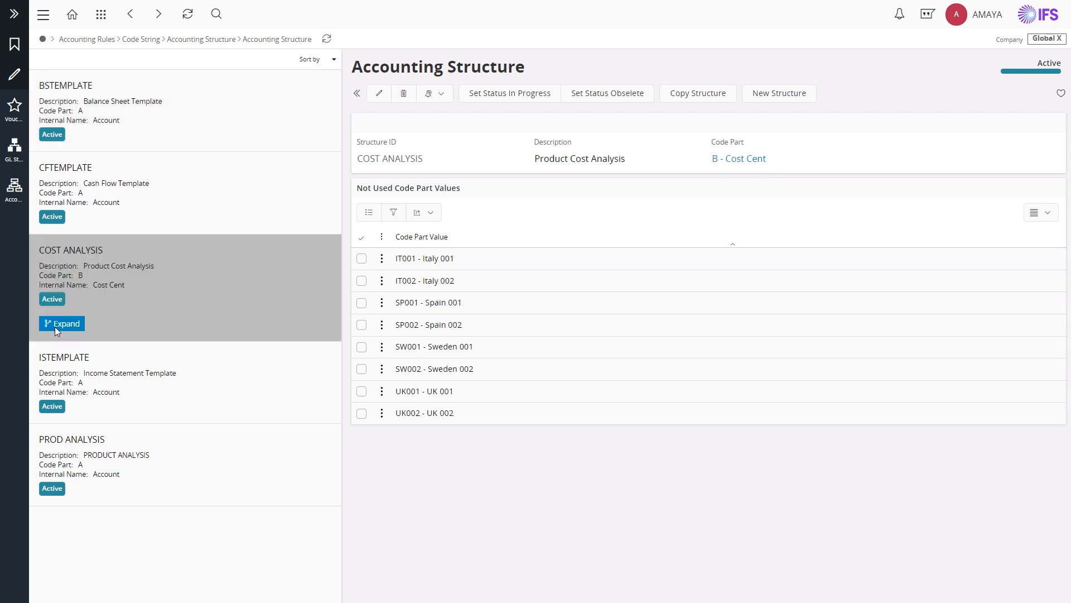
mouse_move(751, 167)
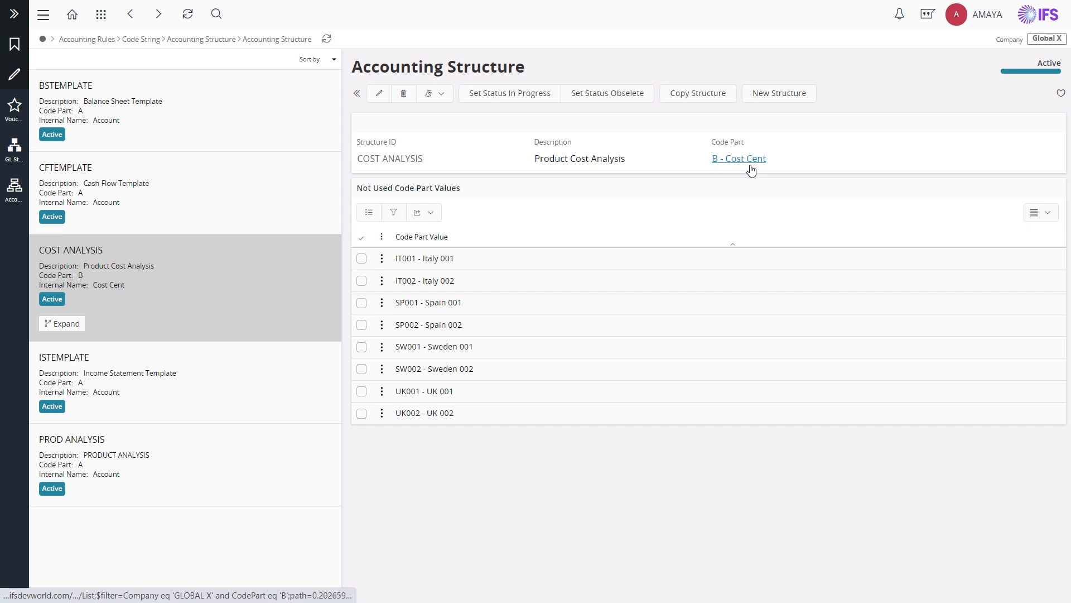
mouse_move(752, 170)
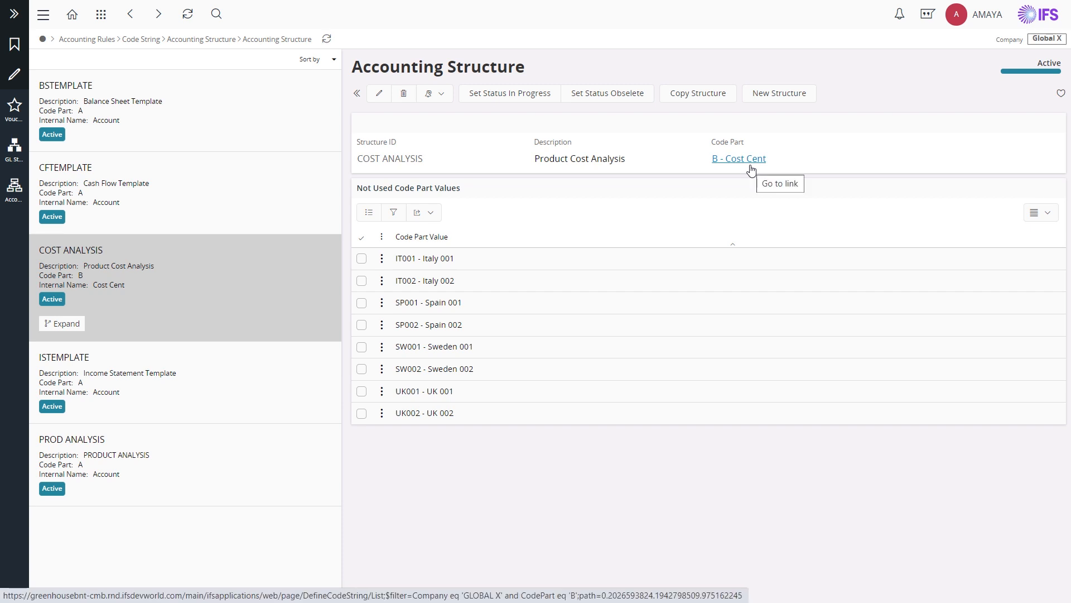
mouse_move(123, 113)
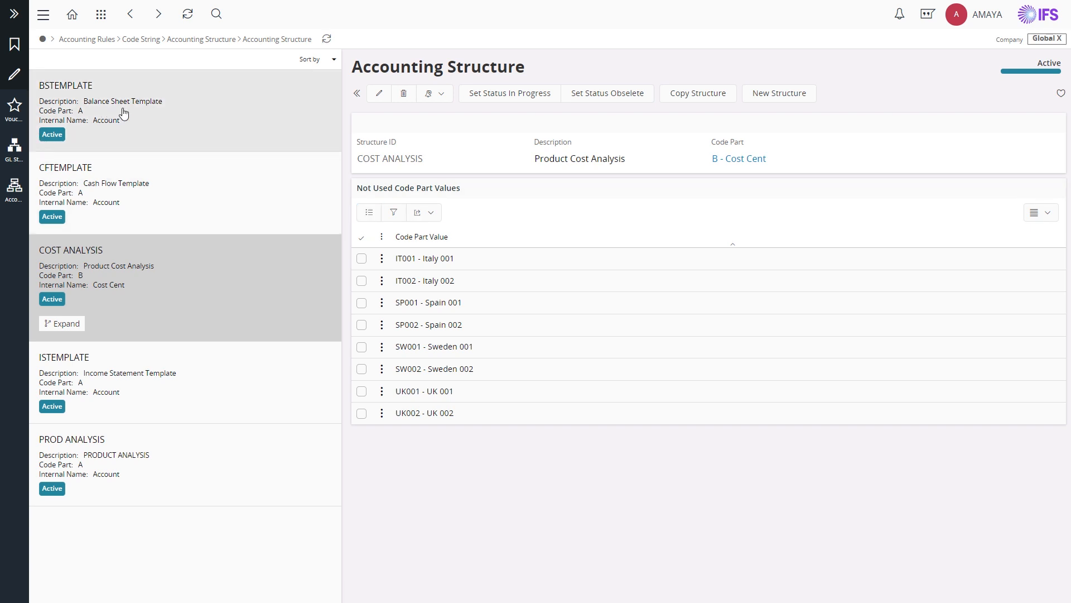
mouse_move(146, 200)
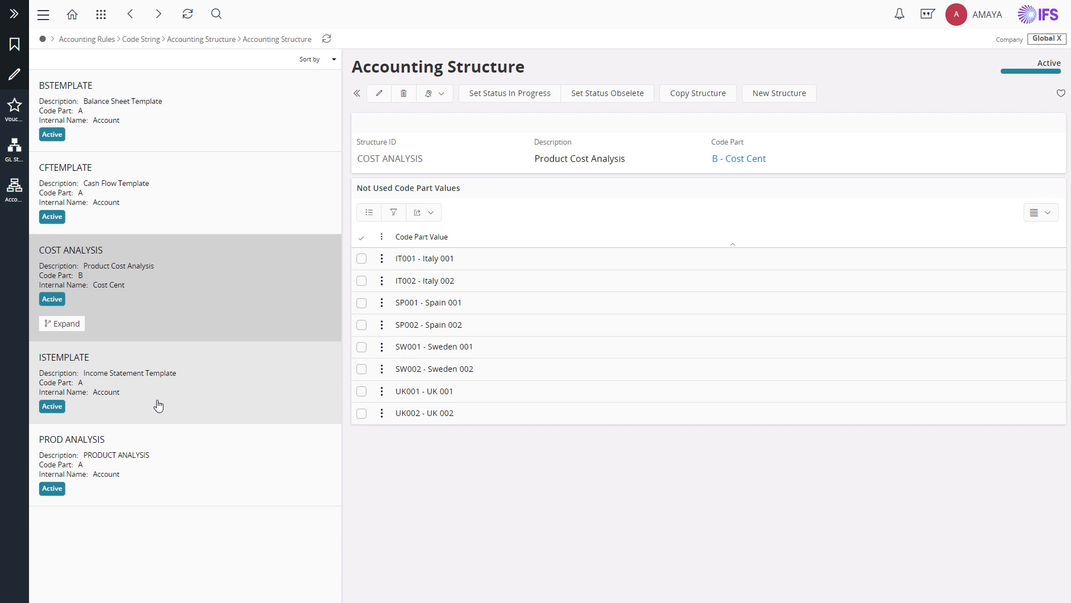
mouse_move(219, 395)
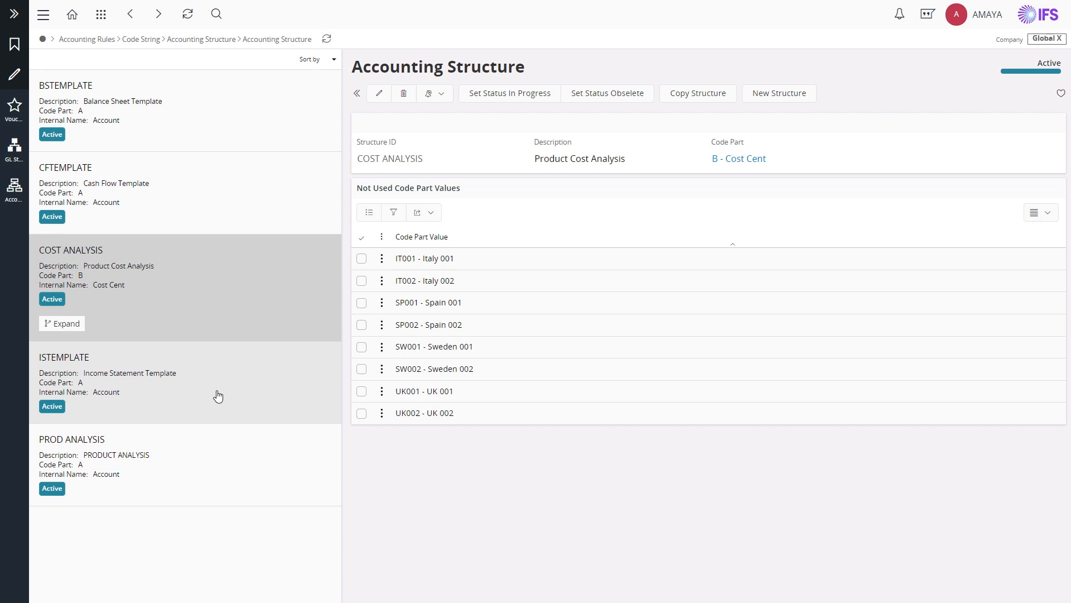
mouse_move(228, 467)
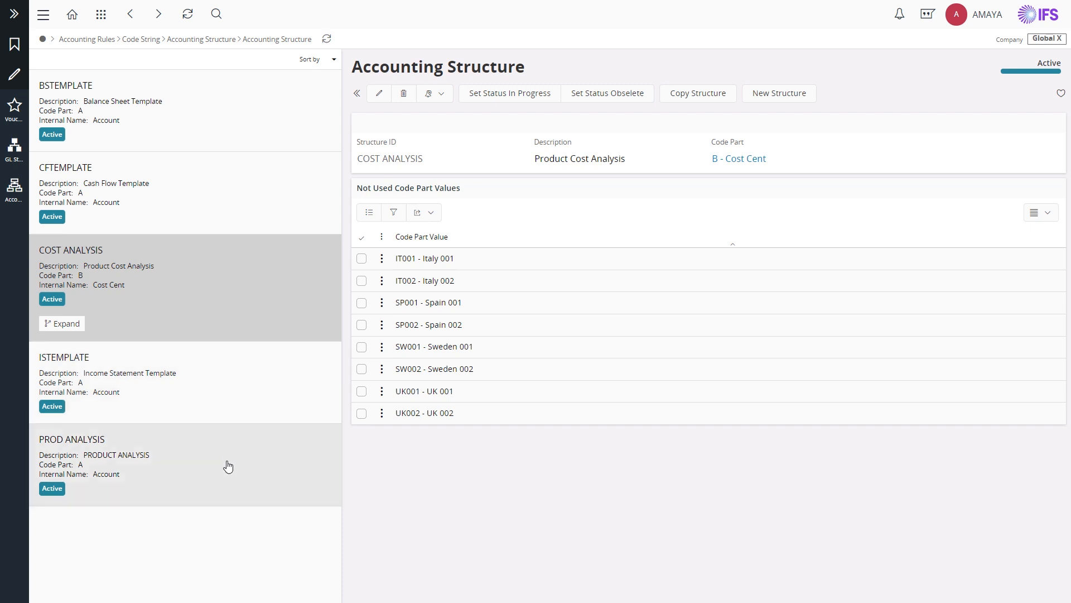
mouse_move(228, 480)
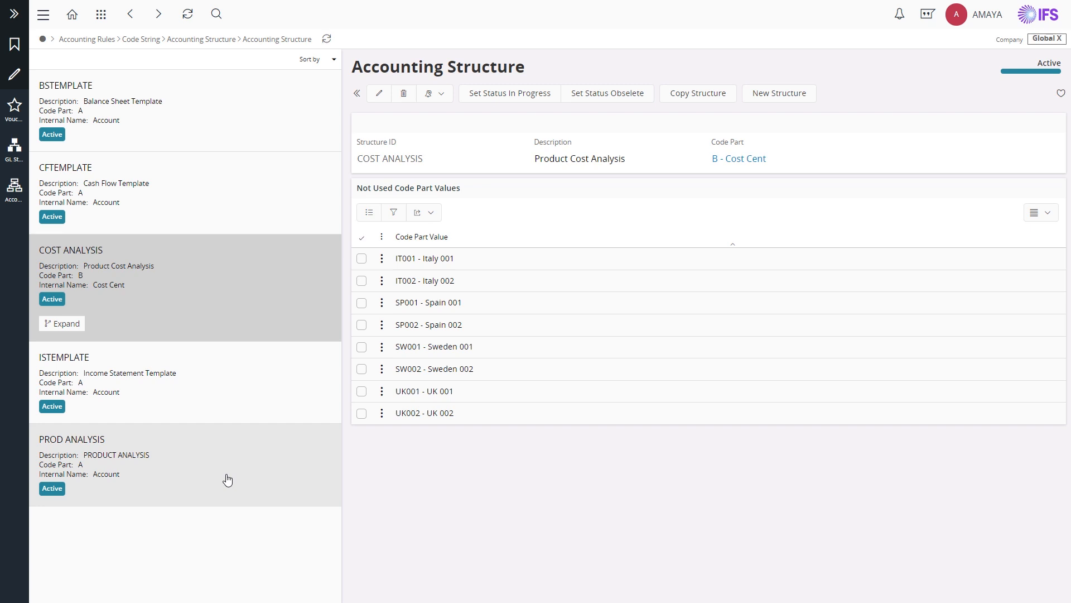
mouse_move(93, 416)
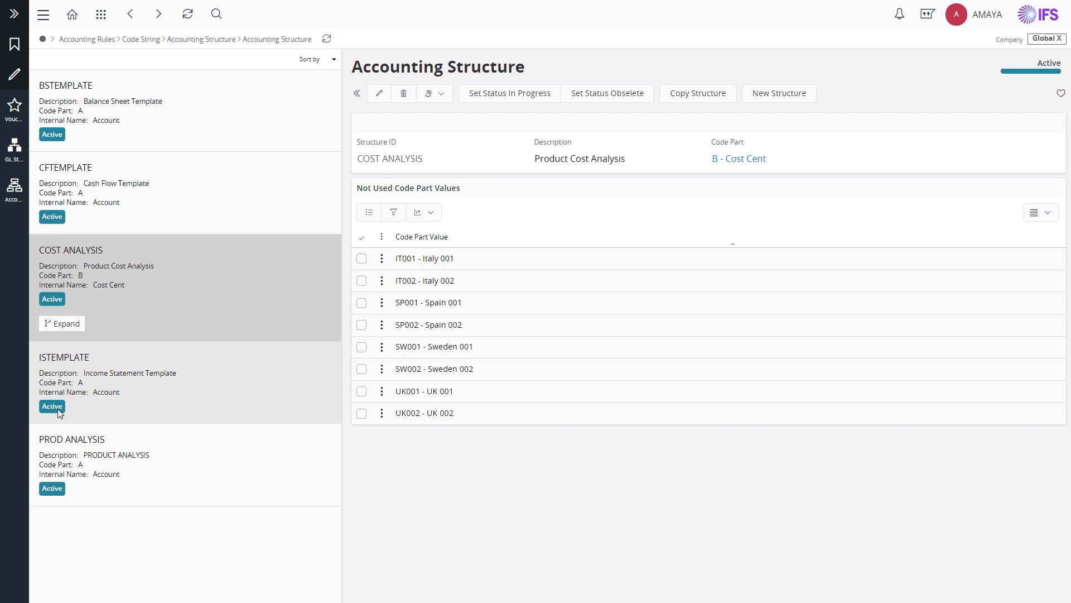
mouse_move(17, 161)
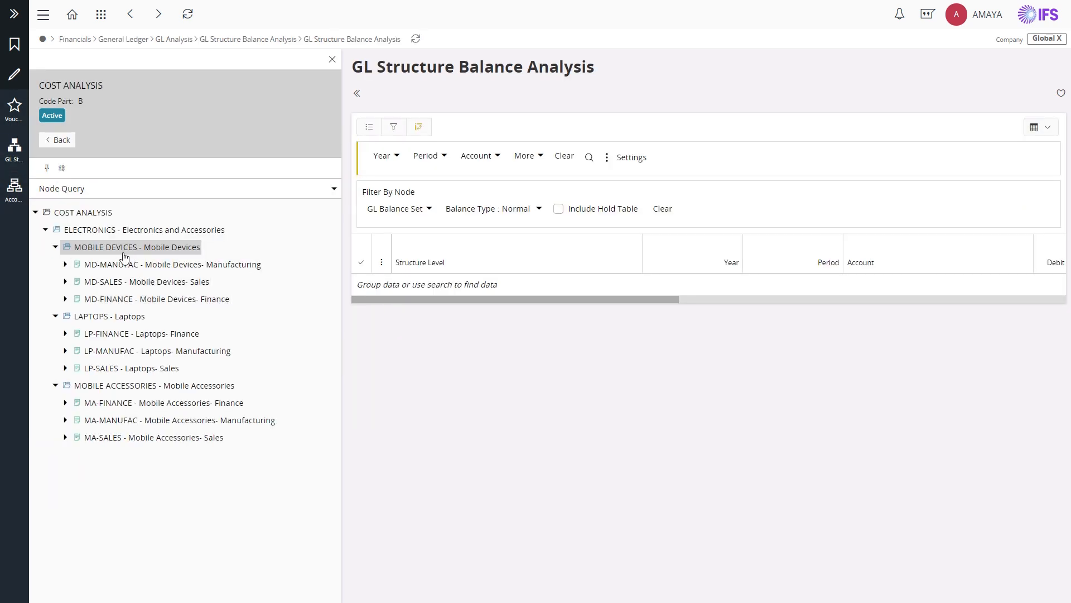
mouse_move(147, 247)
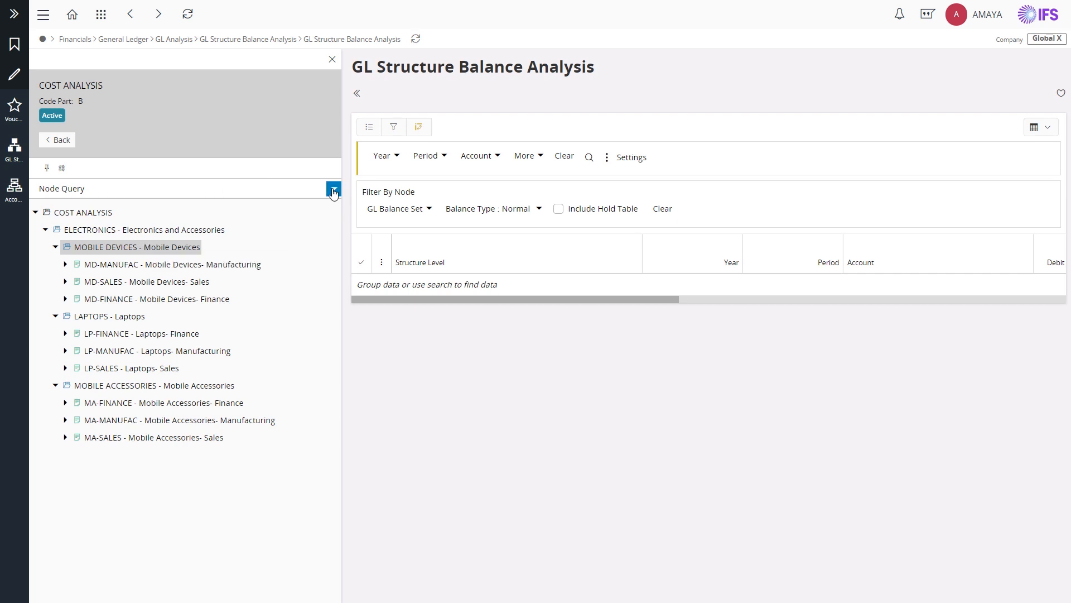
Review the available query types and keep Node Query selected.
click(334, 188)
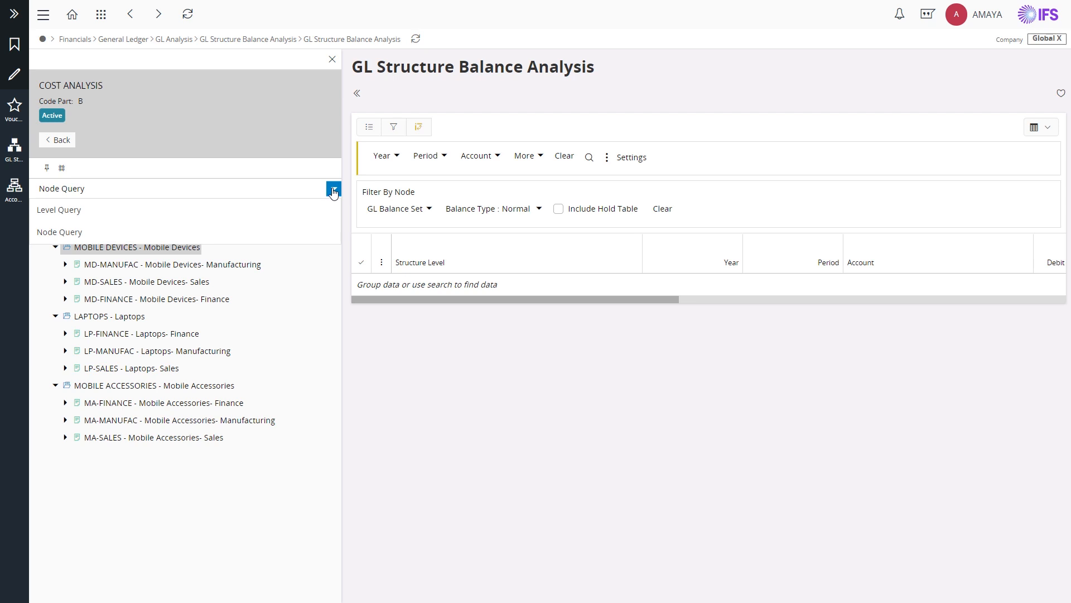
click(334, 190)
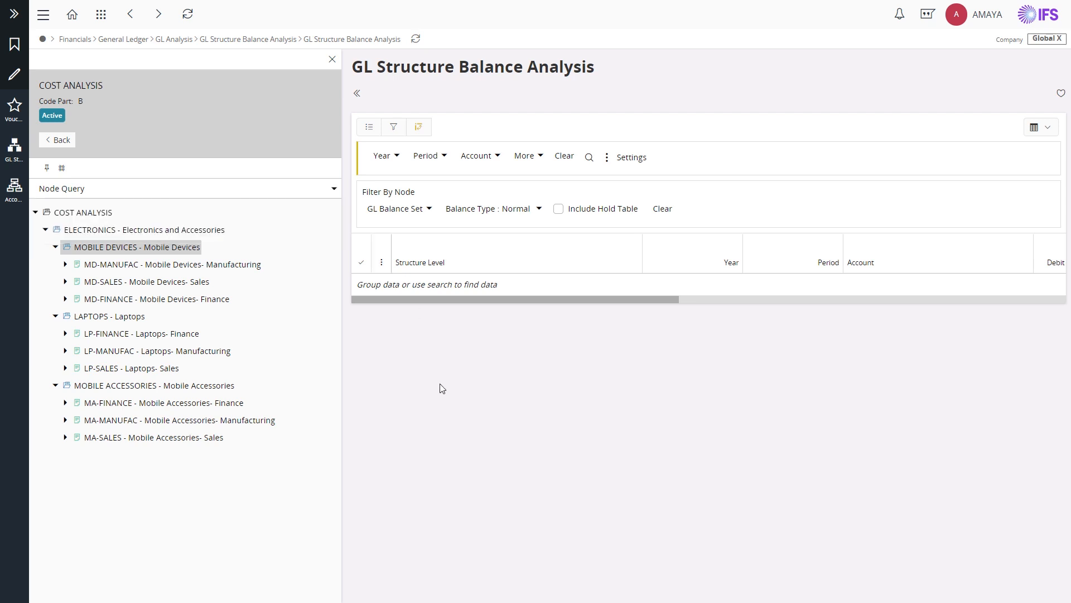
mouse_move(116, 114)
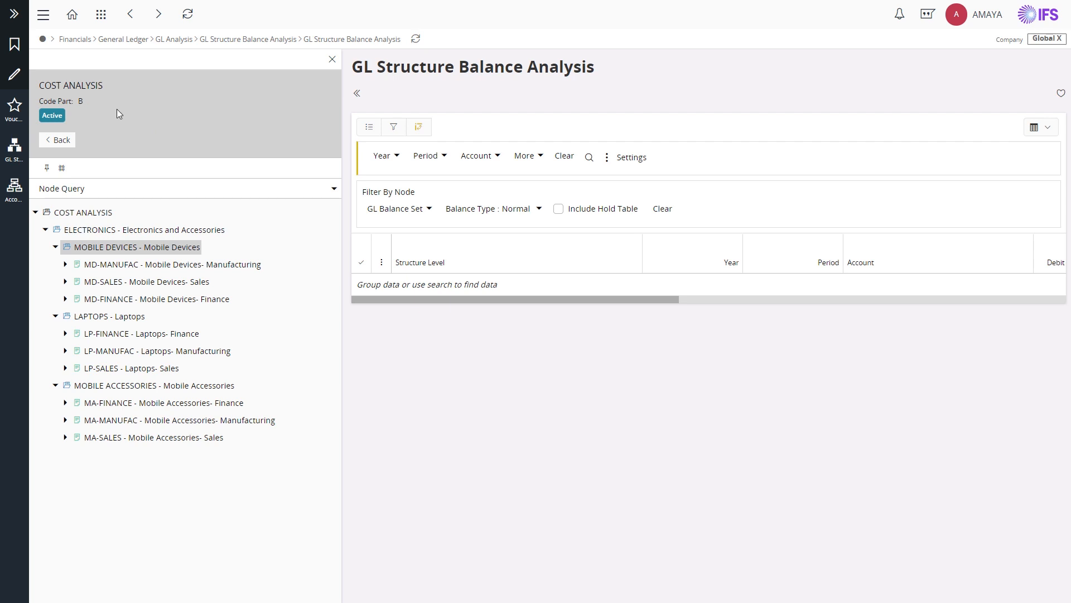
mouse_move(170, 173)
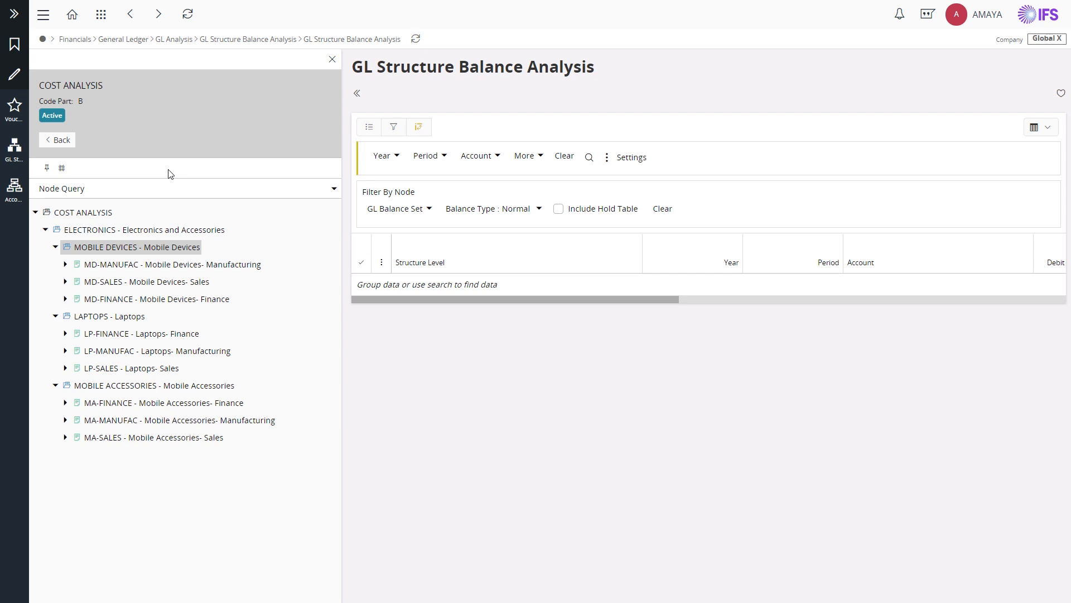
mouse_move(158, 239)
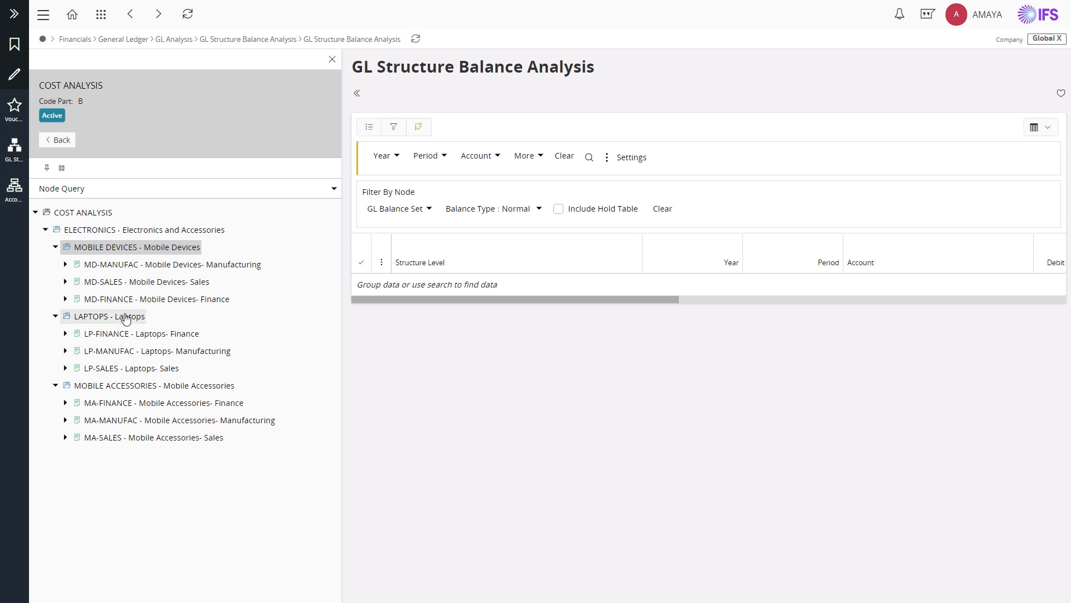
mouse_move(141, 309)
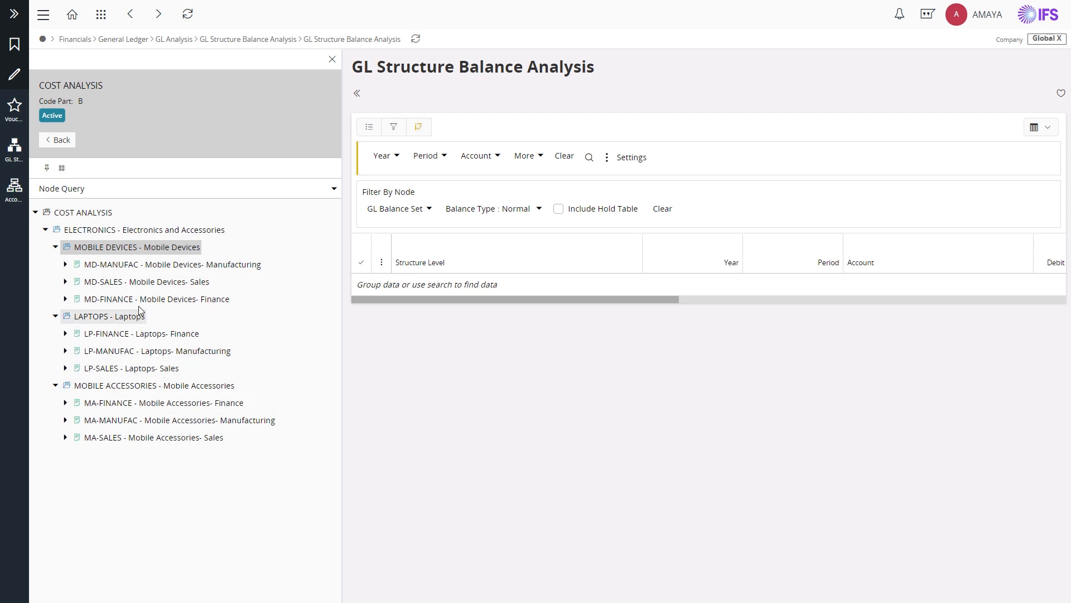
mouse_move(154, 264)
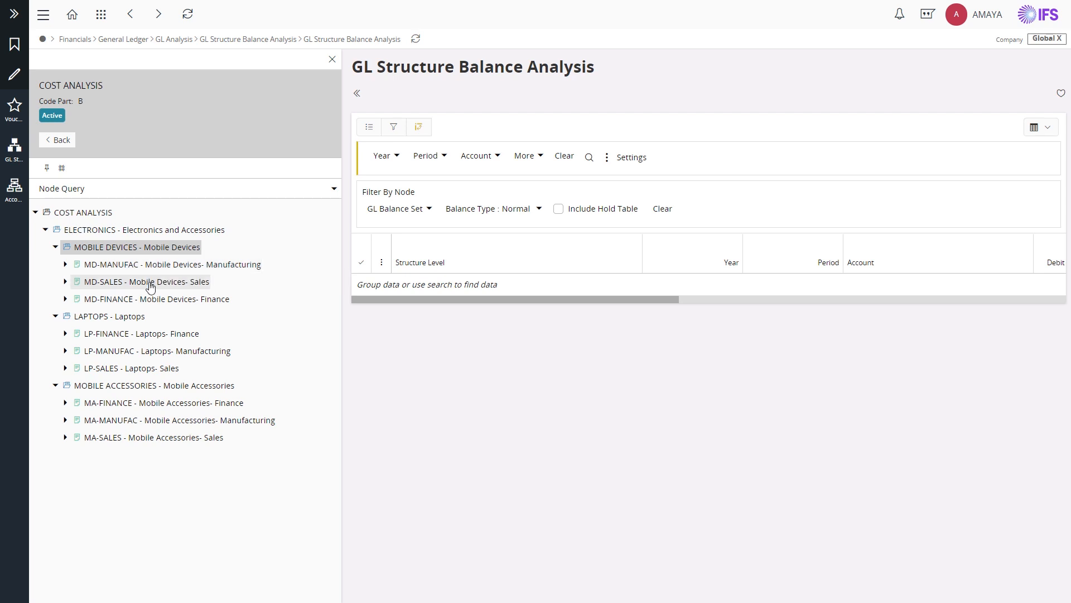
mouse_move(764, 502)
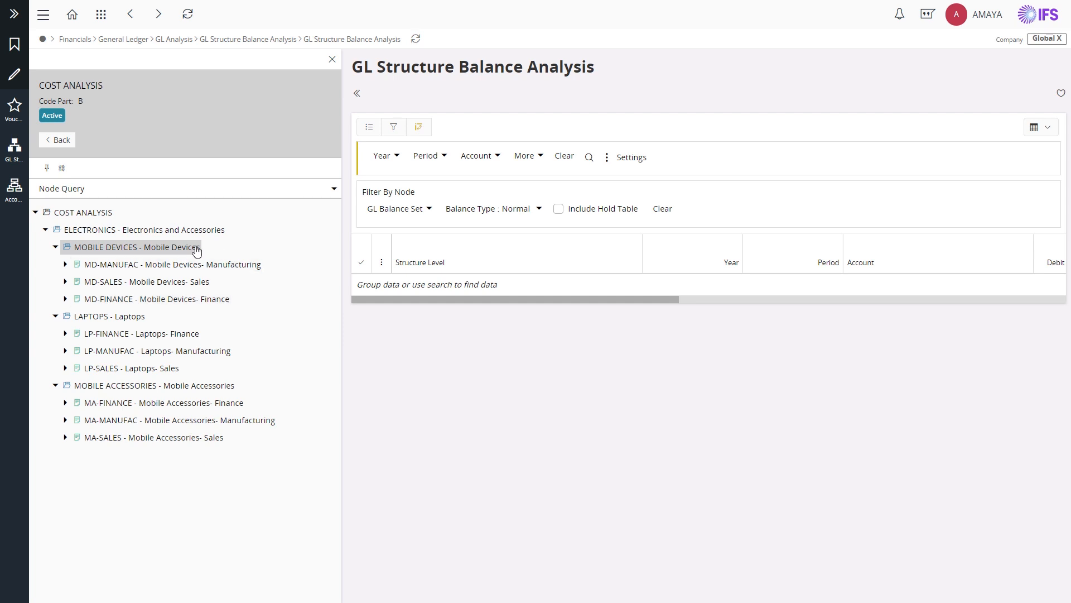
mouse_move(194, 250)
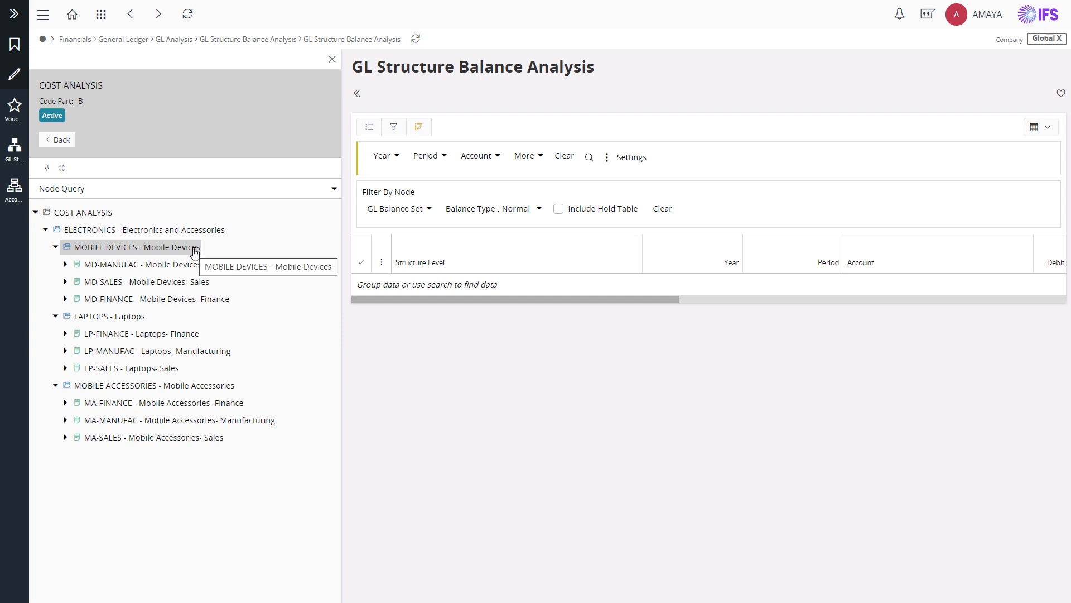
Filter the MOBILE DEVICES node to period 10 of 2021 with the BUDGET balance set.
click(384, 155)
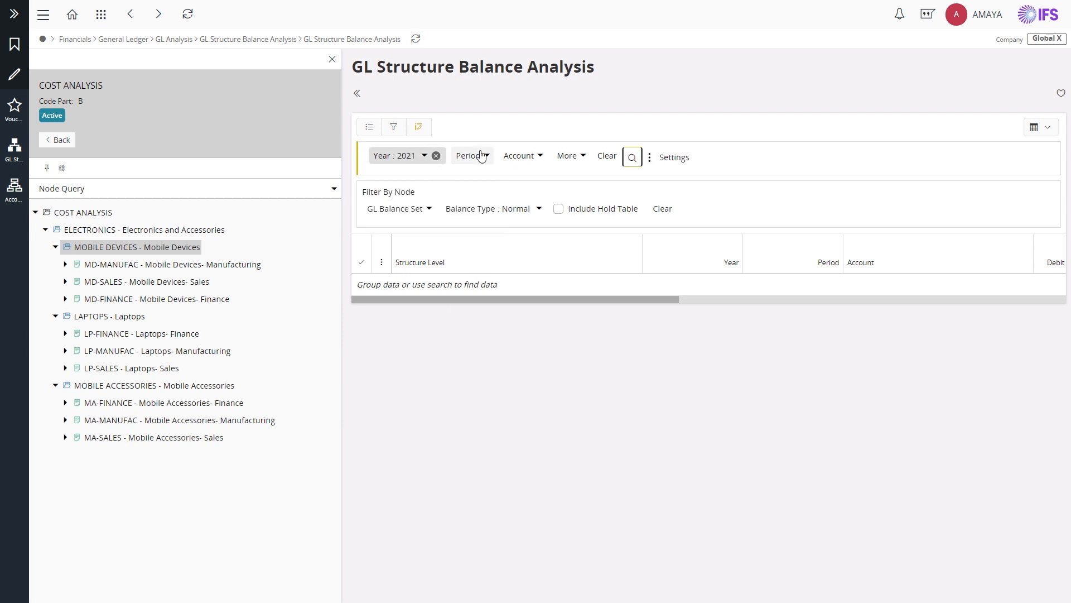
click(468, 156)
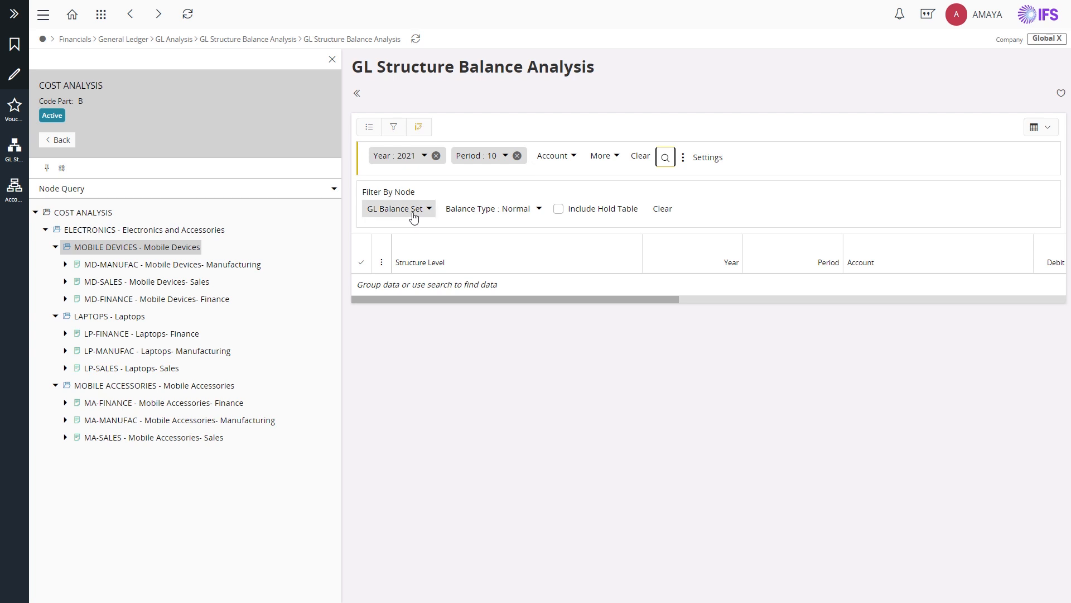
click(397, 207)
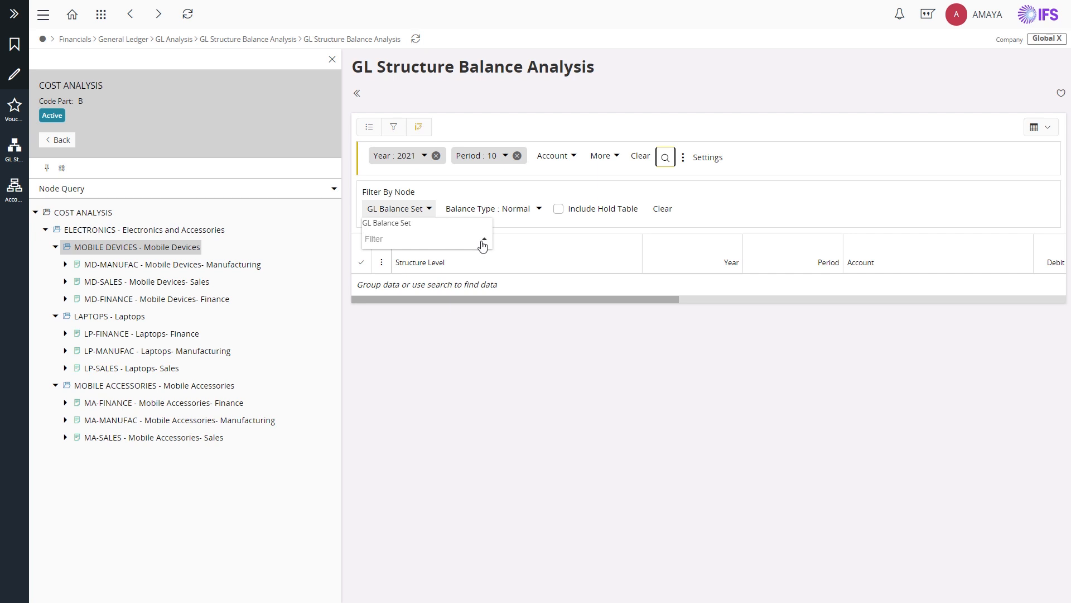
click(386, 222)
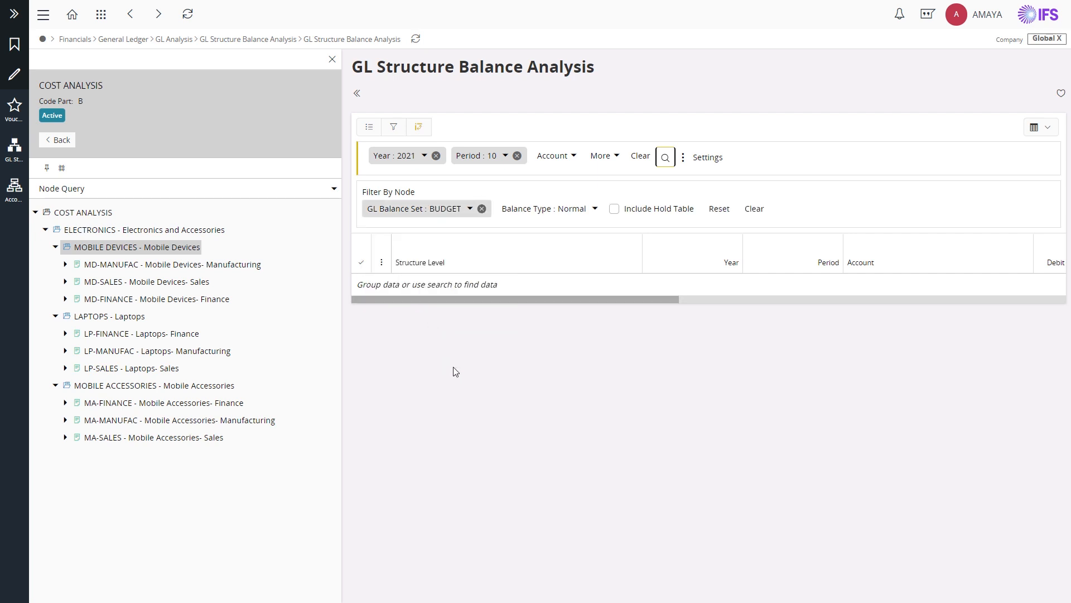
click(418, 126)
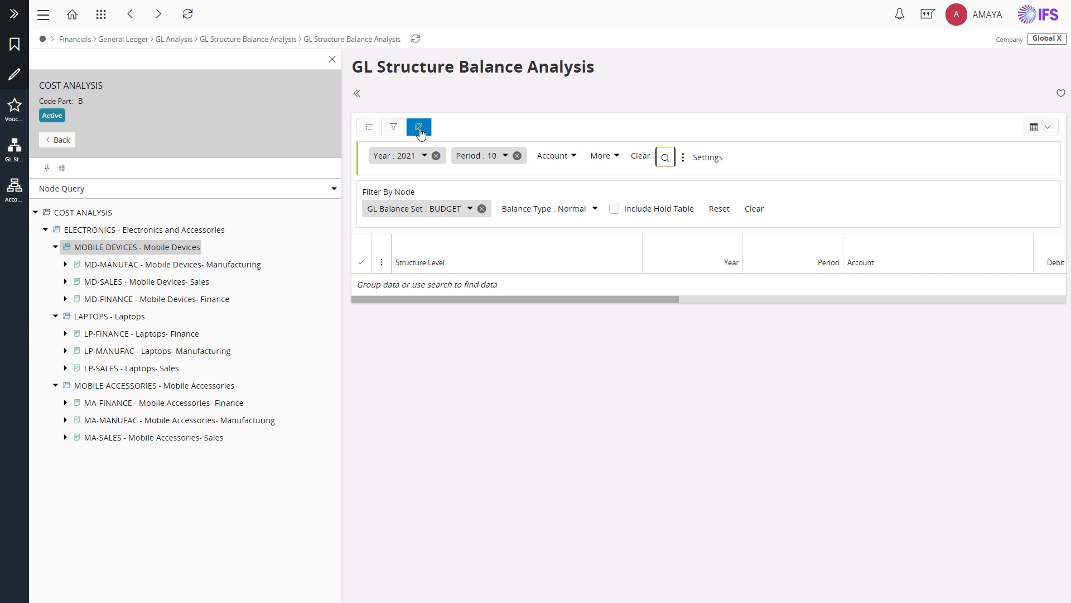
Regroup the results by cost centre instead of structure level and account, and apply.
click(419, 126)
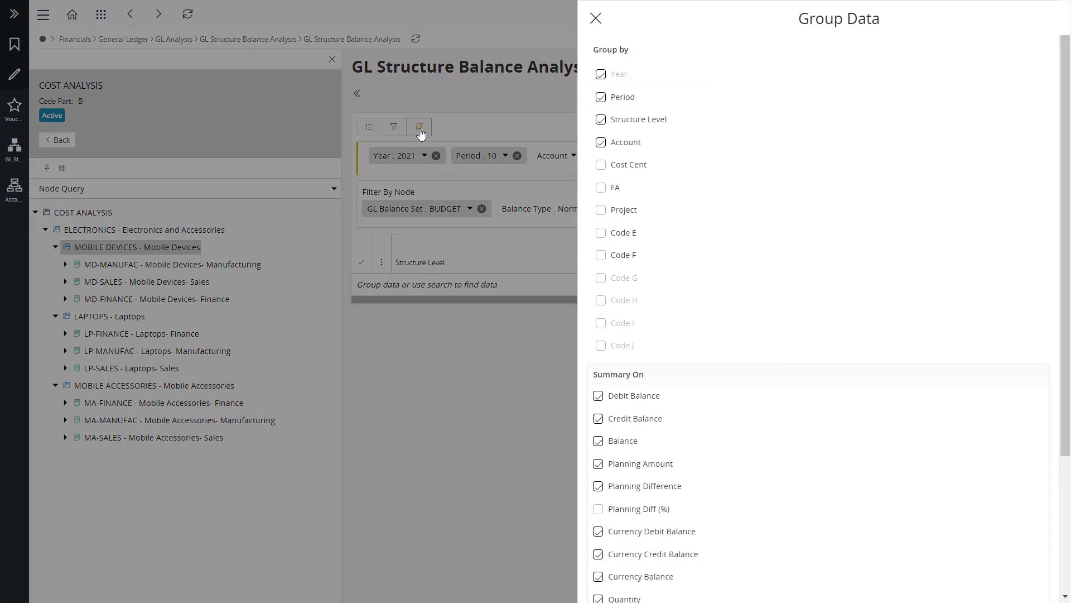
mouse_move(649, 110)
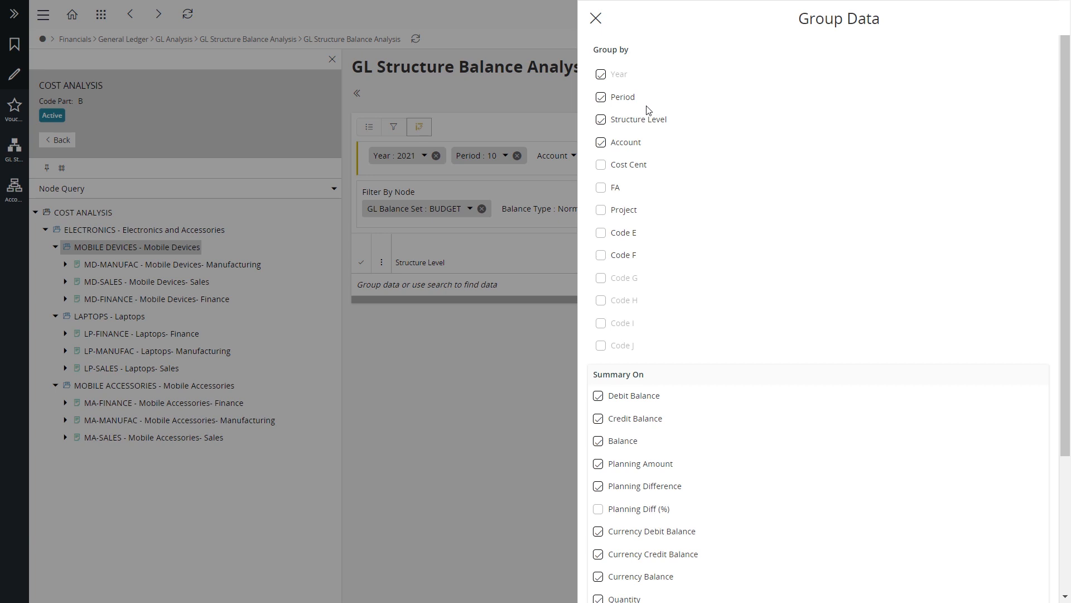
mouse_move(618, 130)
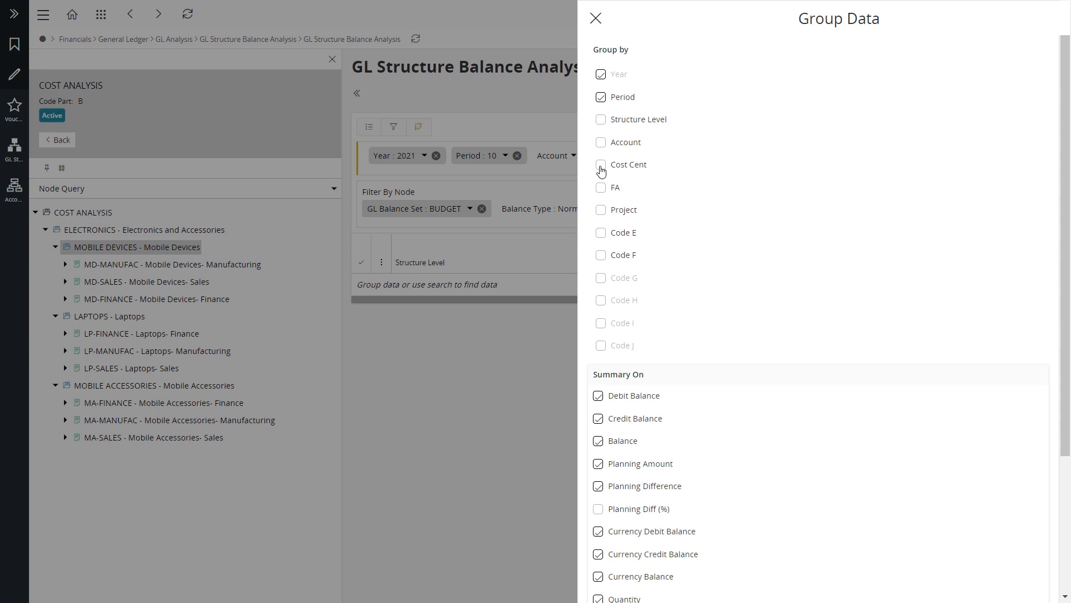
click(600, 165)
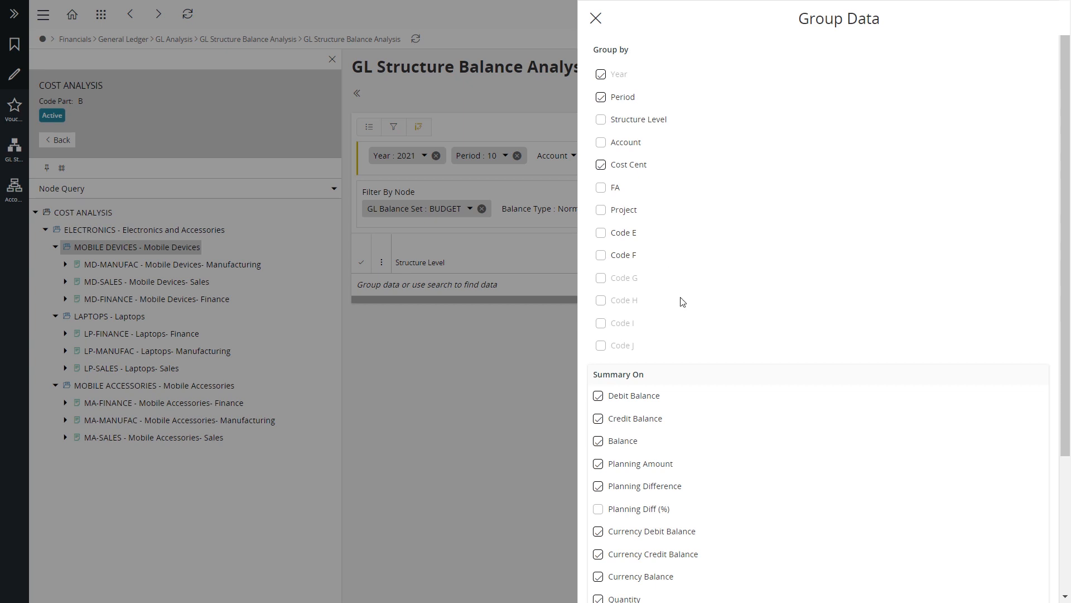
scroll(down, 3)
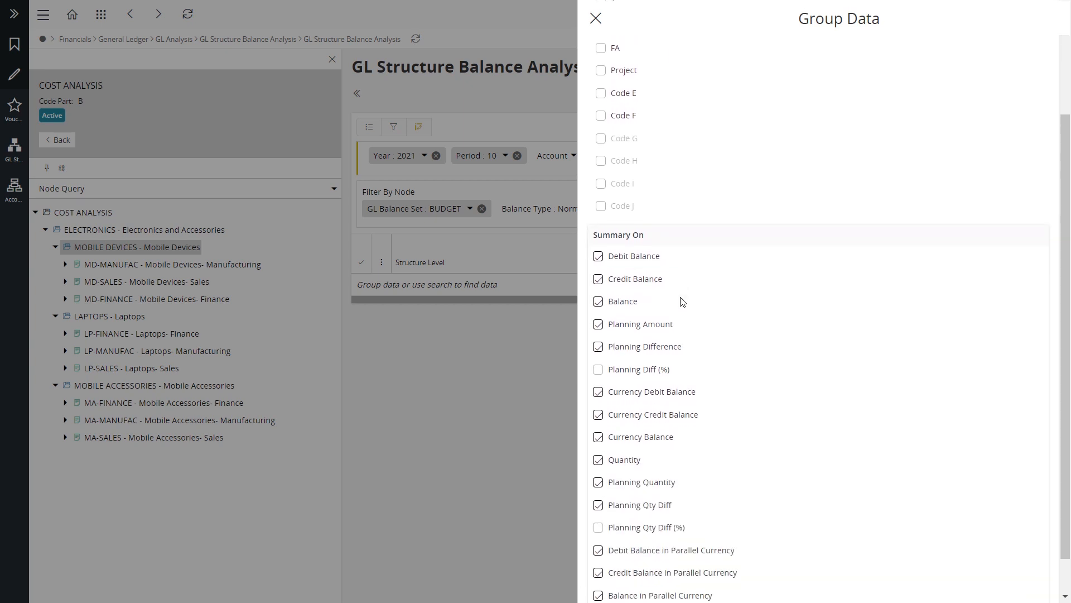
click(596, 18)
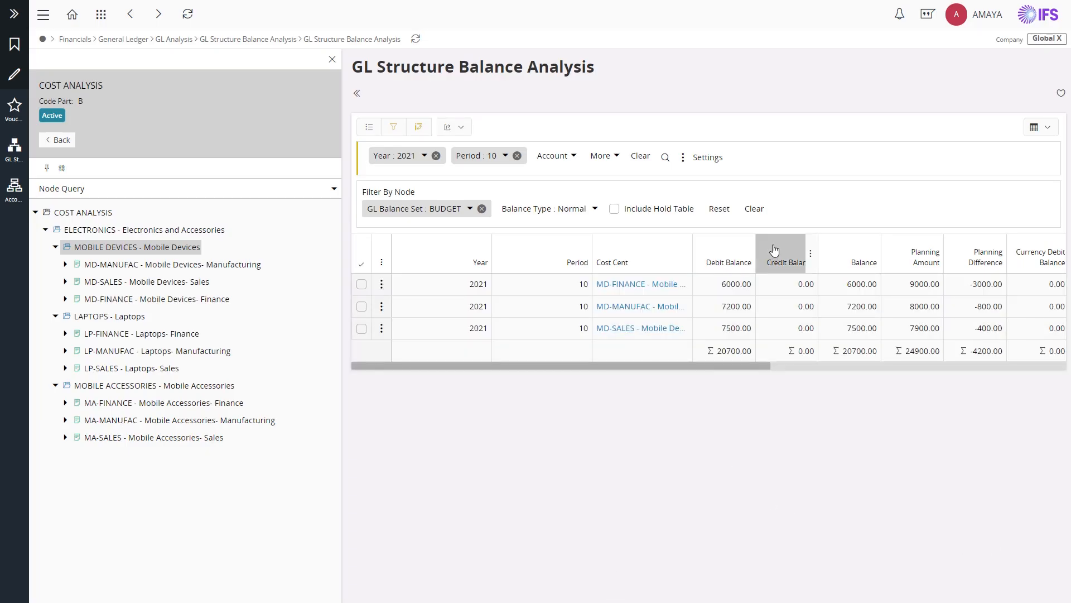
mouse_move(654, 283)
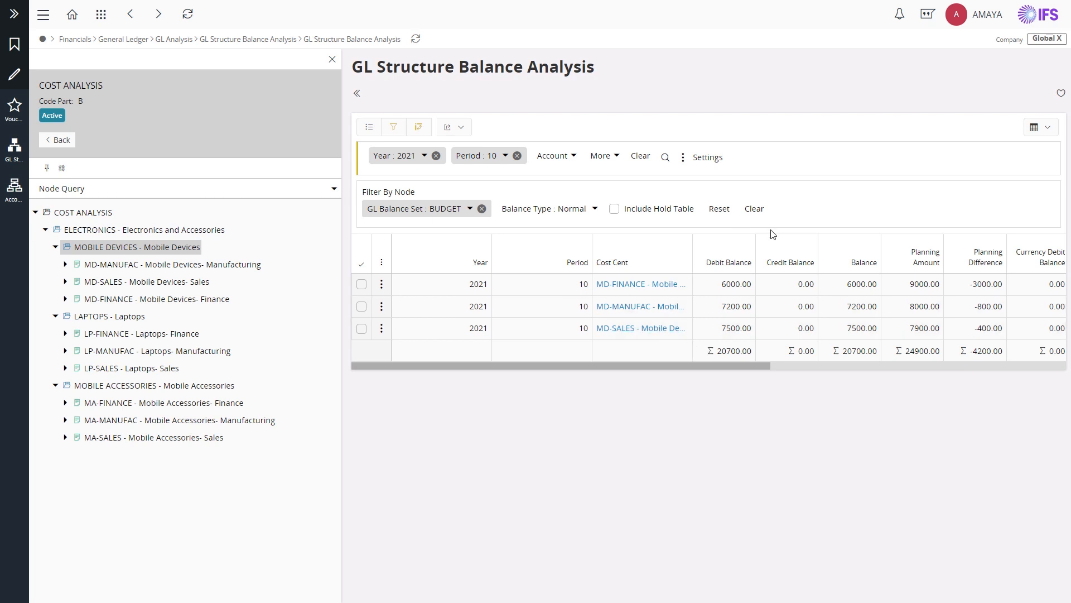
mouse_move(911, 270)
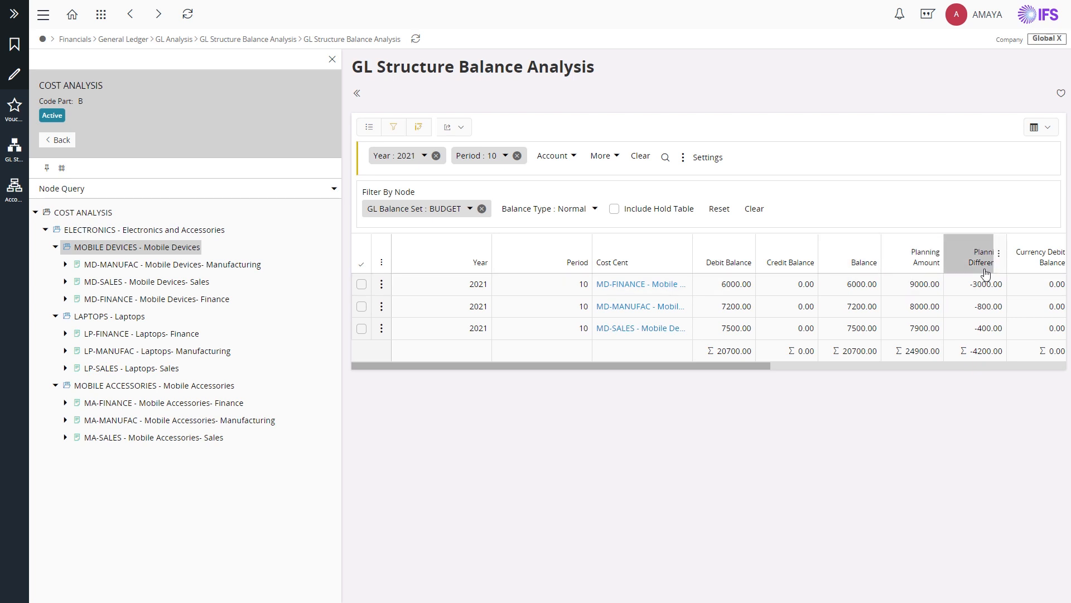
mouse_move(985, 274)
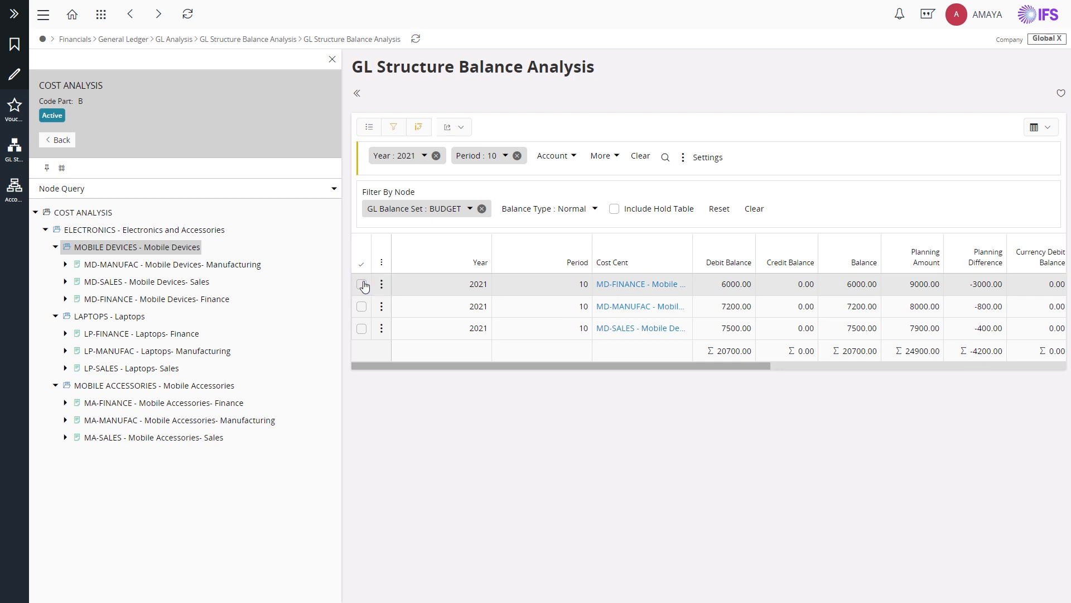
Select the MD-FINANCE cost centre row in the grouped budget results.
click(362, 284)
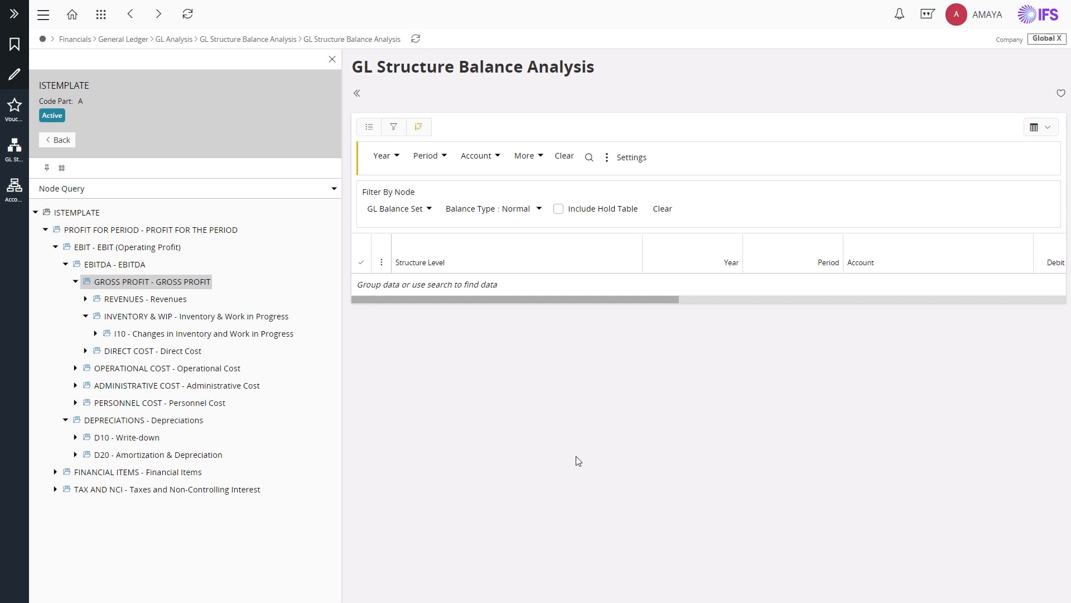
mouse_move(473, 467)
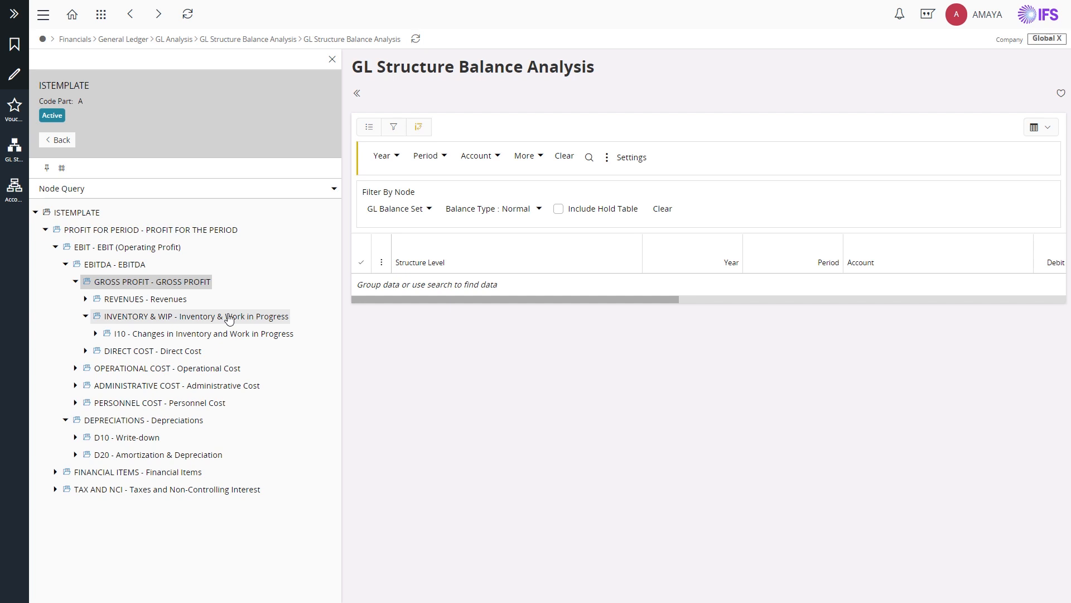
mouse_move(215, 266)
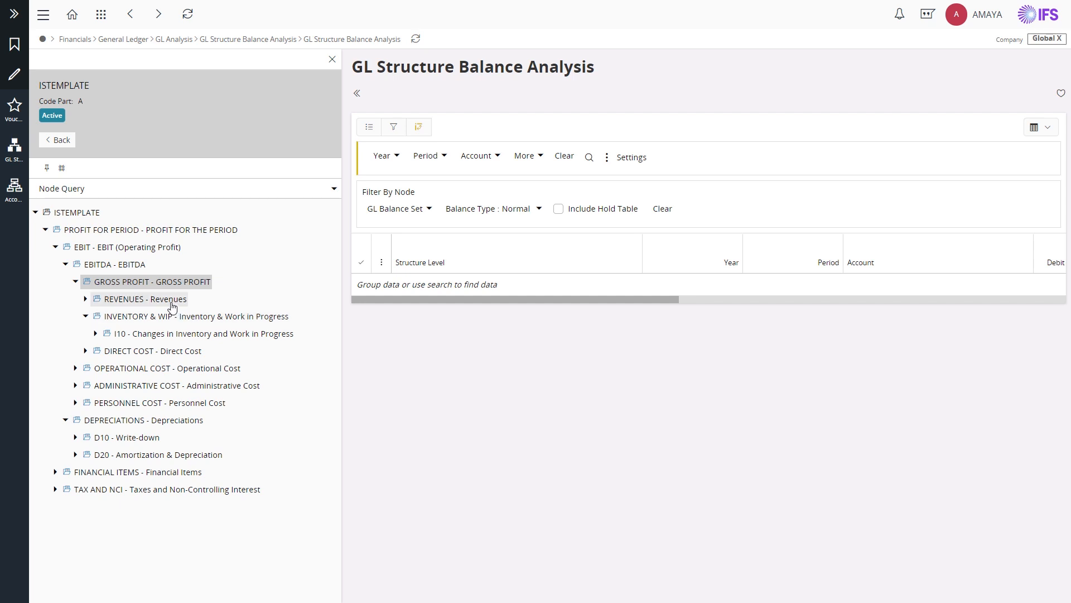
mouse_move(165, 354)
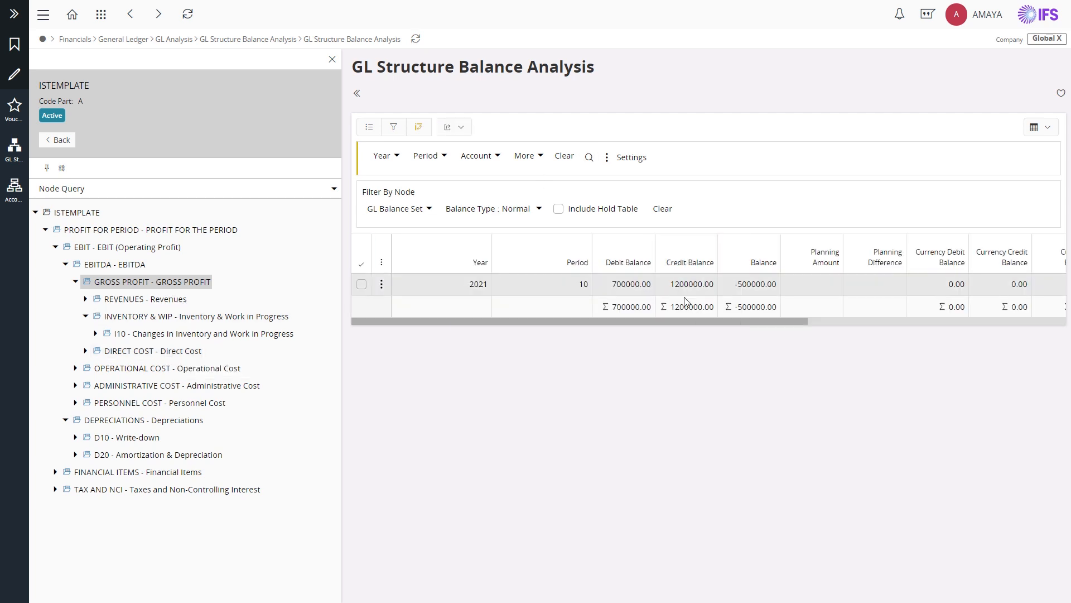
mouse_move(754, 316)
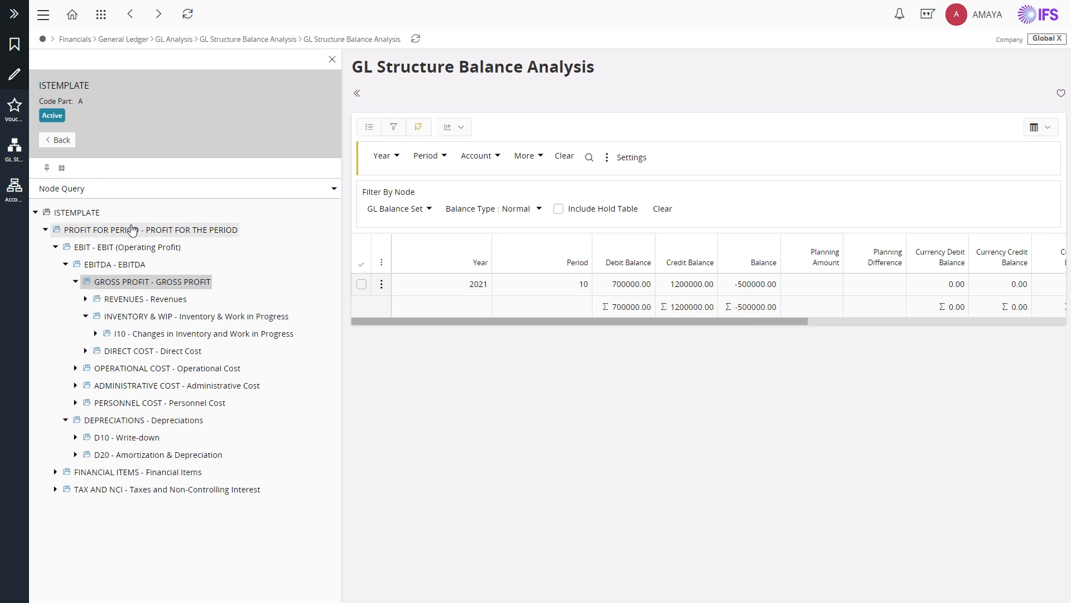
mouse_move(110, 245)
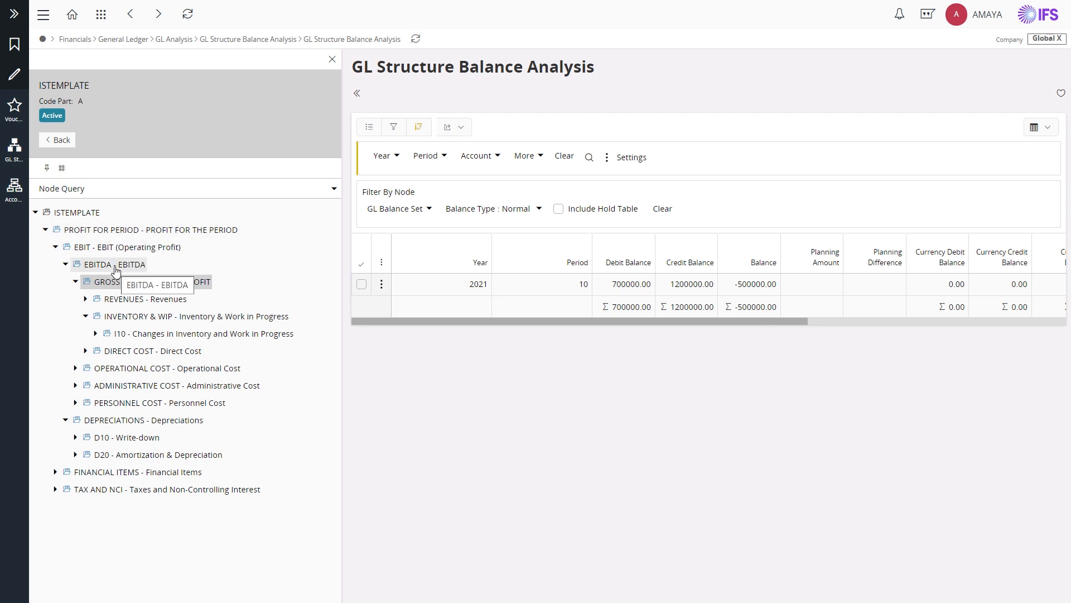
Review the GROSS PROFIT row: 700,000 debit against 1,200,000 credit for period 10 of 2021.
click(111, 281)
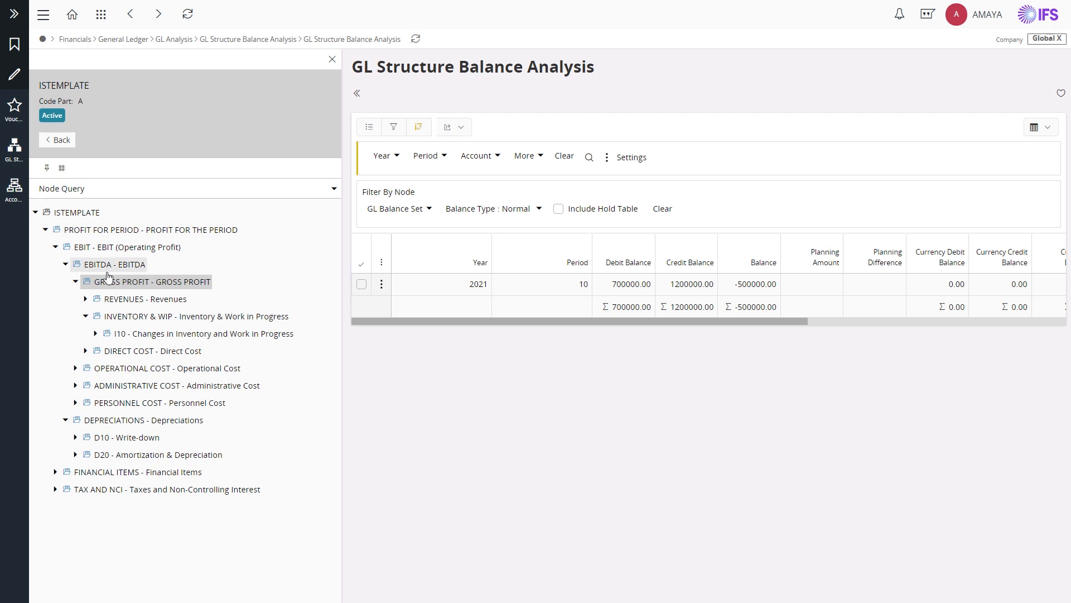
mouse_move(108, 275)
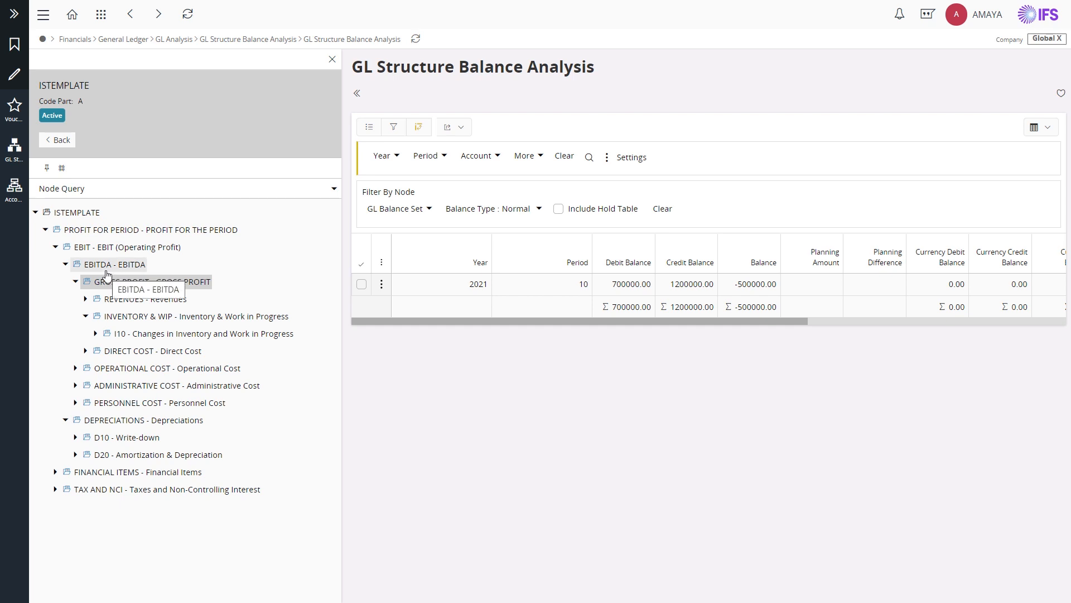
click(146, 281)
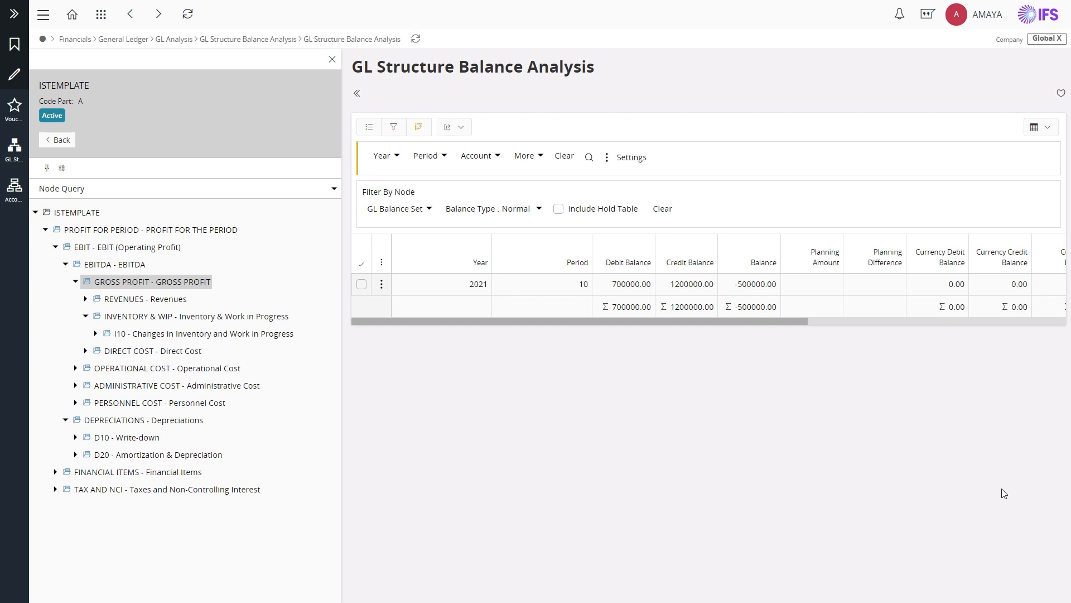